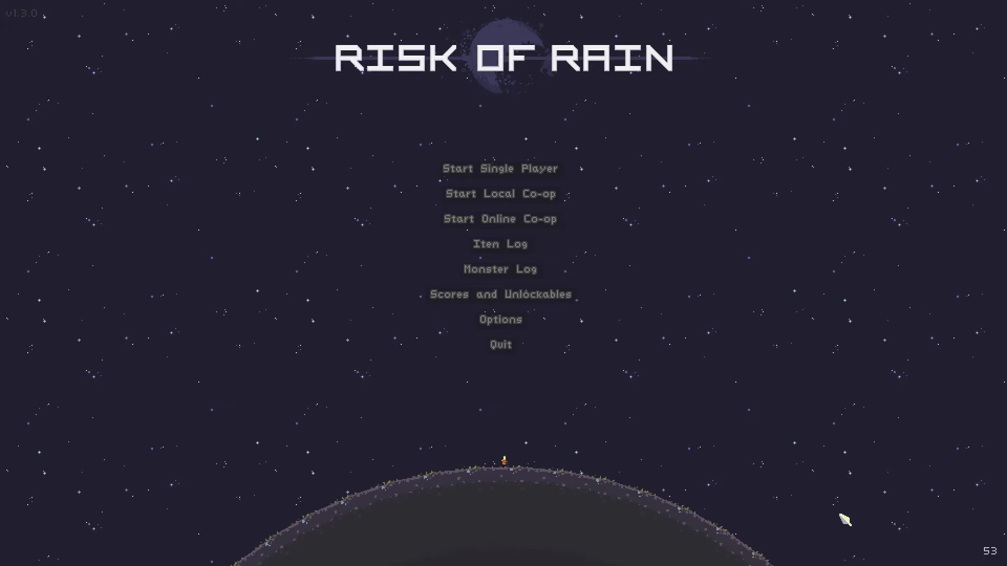
Launch a single-player run as Commando with difficulty set to Drizzle
click(500, 168)
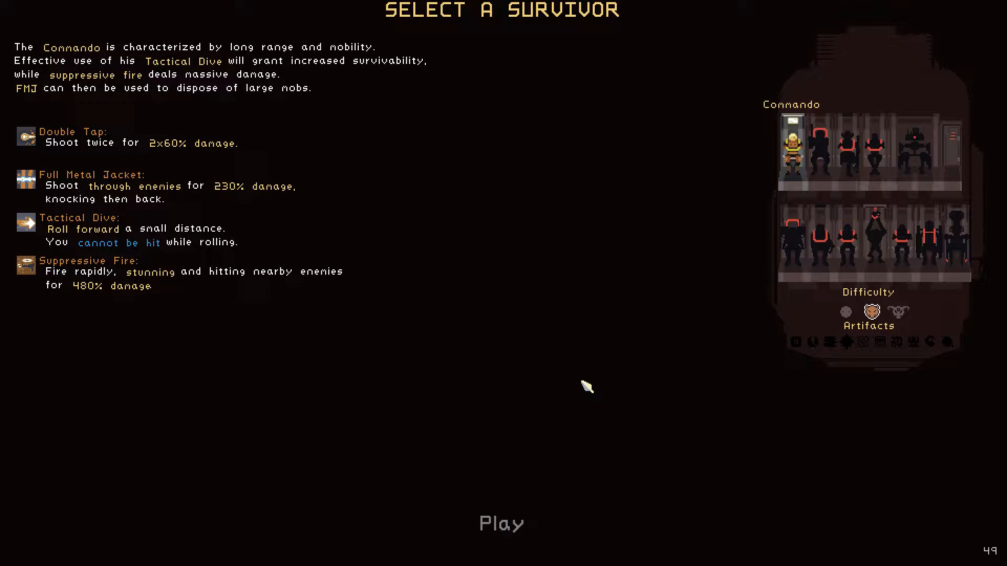
mouse_move(844, 311)
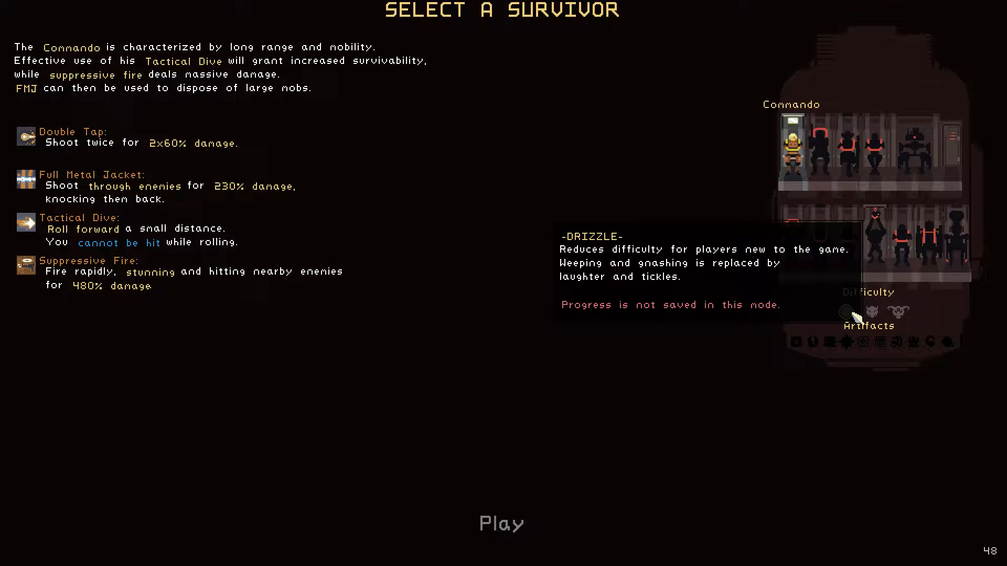
click(868, 306)
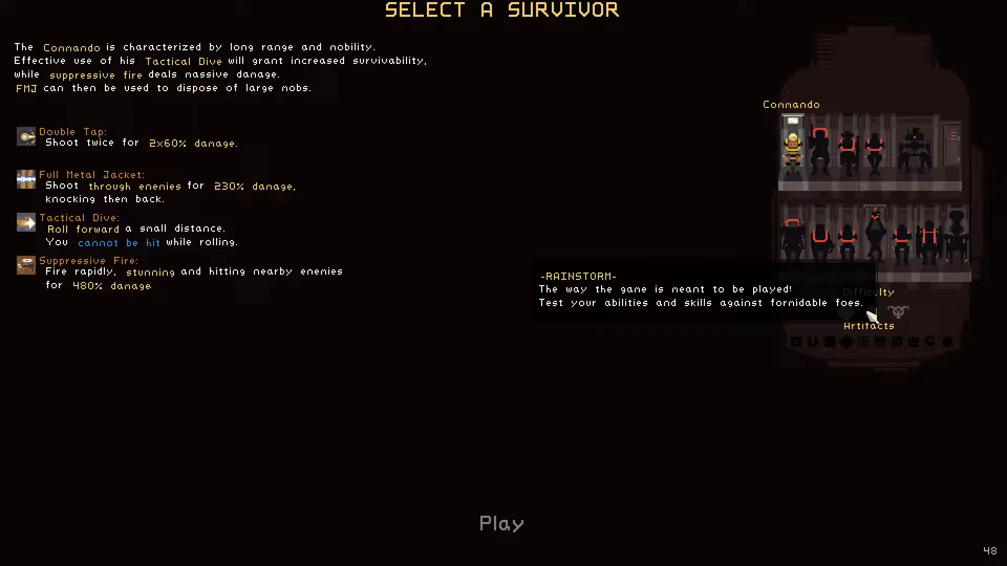
click(502, 522)
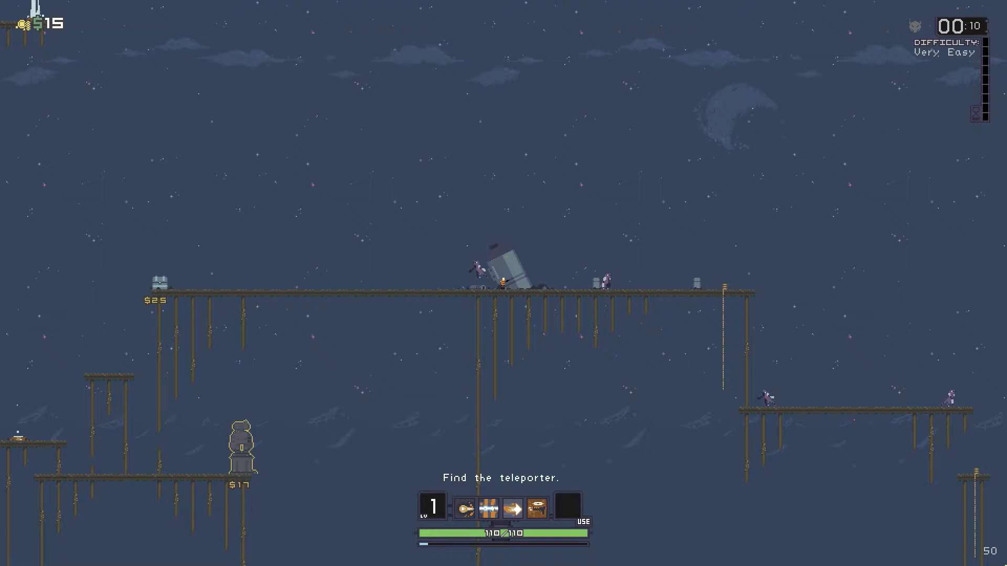